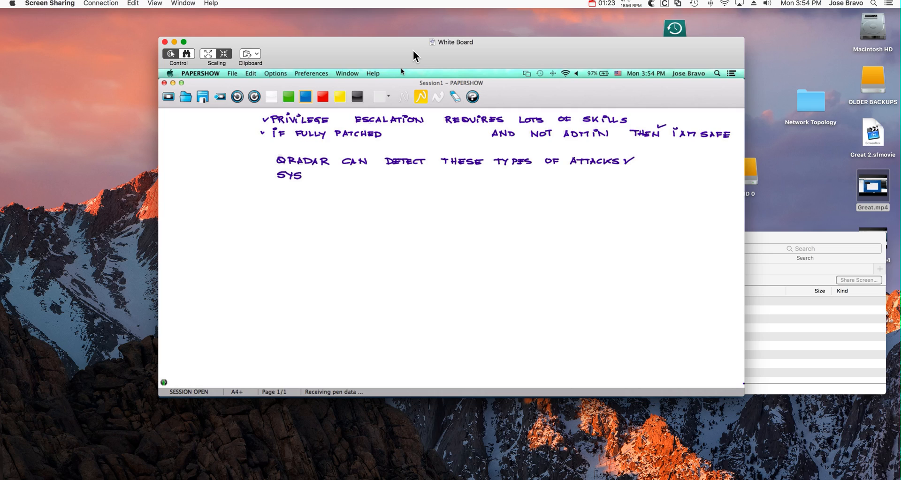
Step: Write 'QRadar can detect these types of attacks' on the whiteboard and start a new line
type("MON CONTENT PACK ✓")
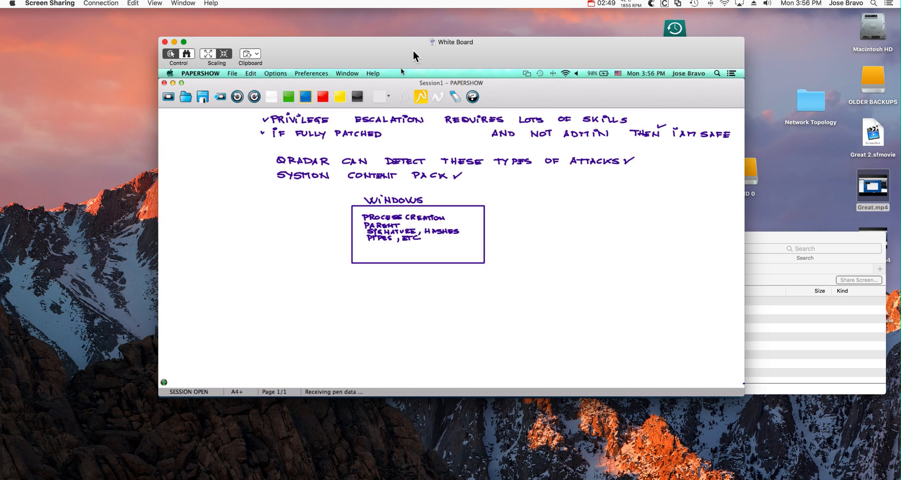
mouse_move(367, 246)
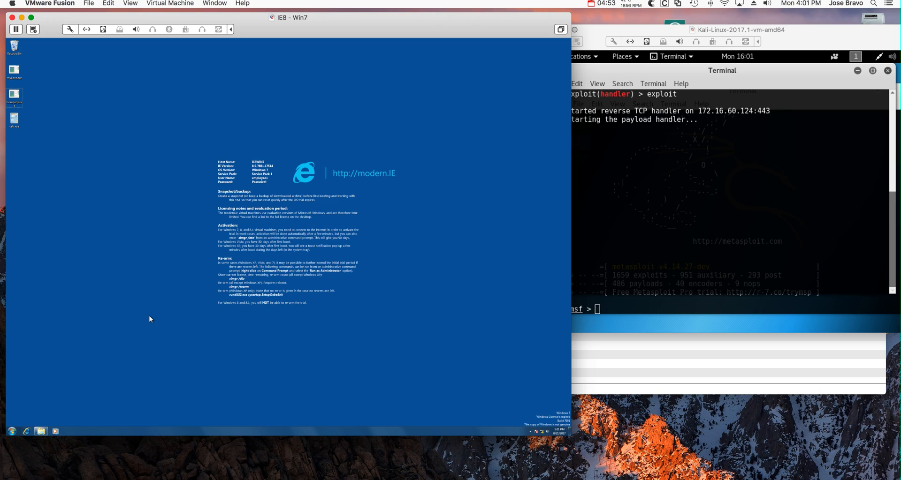
mouse_move(199, 270)
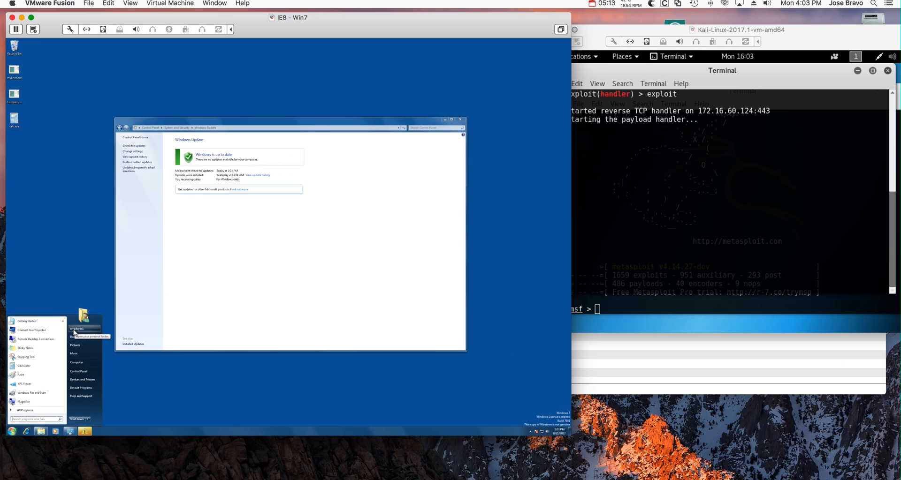
mouse_move(76, 337)
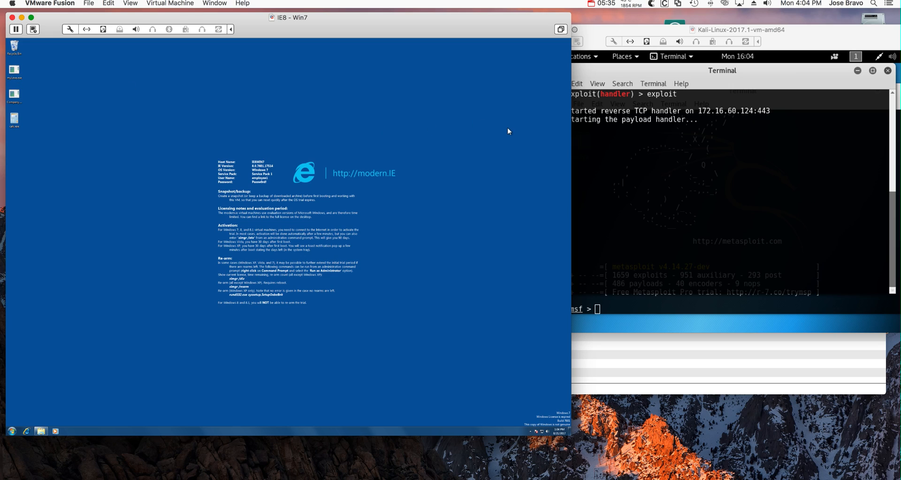
mouse_move(289, 86)
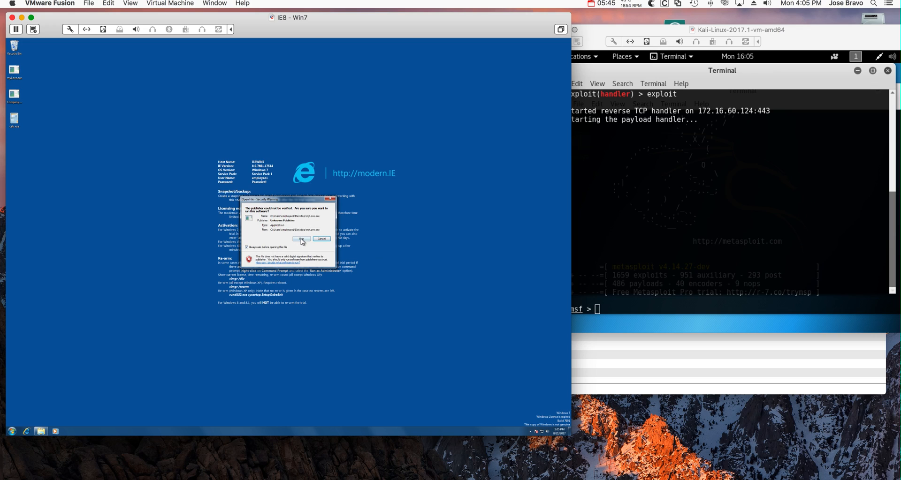
Step: Run the unverified program on the Win7 guest so Meterpreter session 3 opens in Kali
left_click(302, 239)
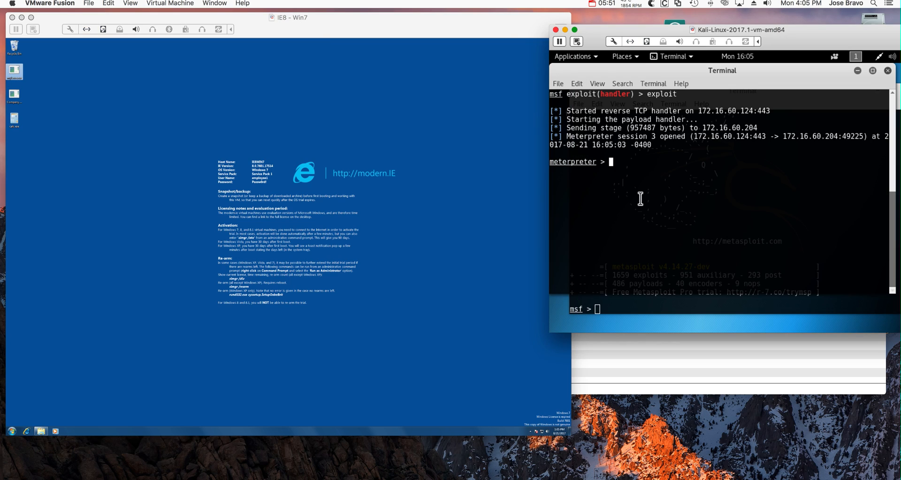
Step: Run getuid in Meterpreter to see the session runs as an ordinary employee account
type("get")
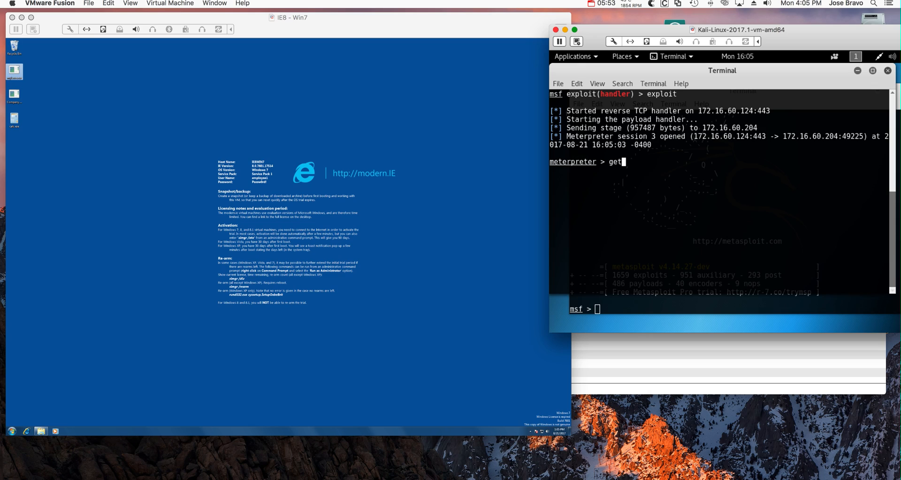
type("uid")
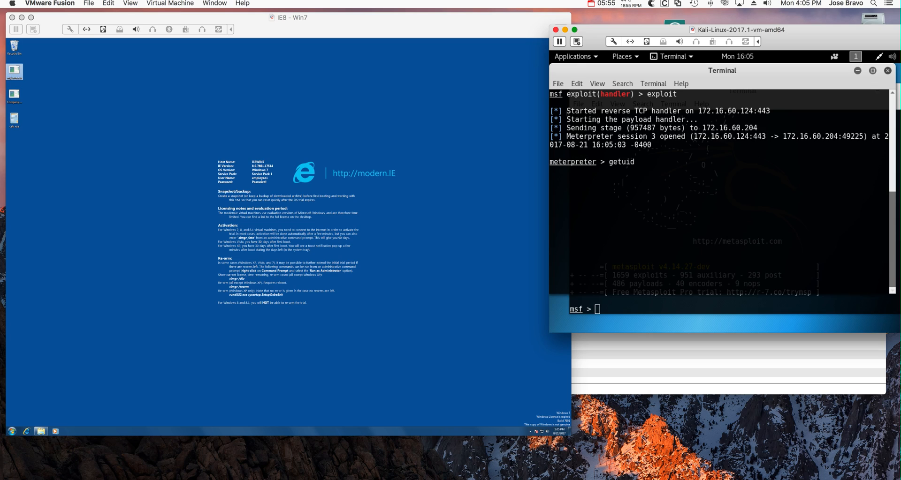
key("Return")
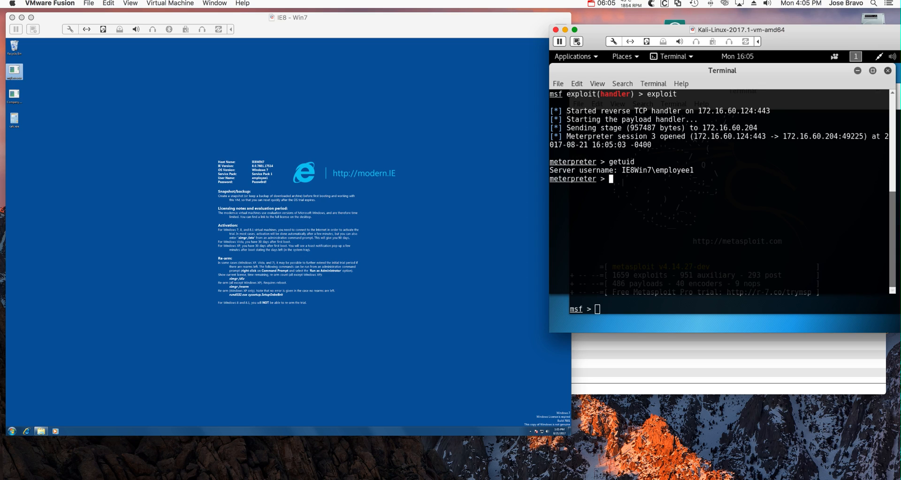
Step: Run hashdump in the Meterpreter session to attempt dumping password hashes
type("has")
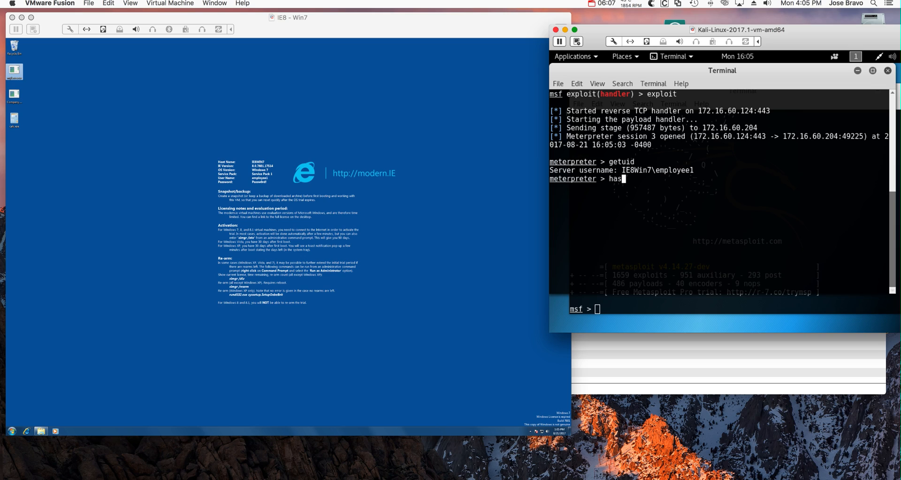
type("hdump")
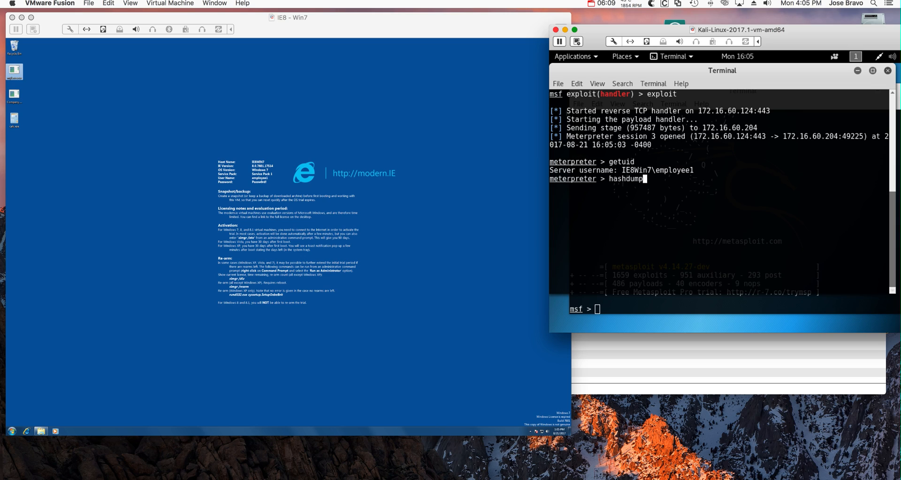
key("Return")
type("exit")
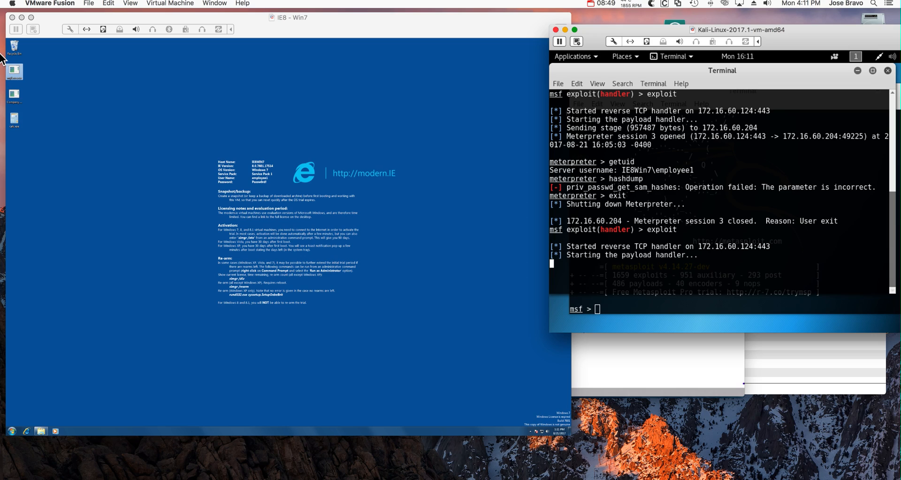
mouse_move(17, 84)
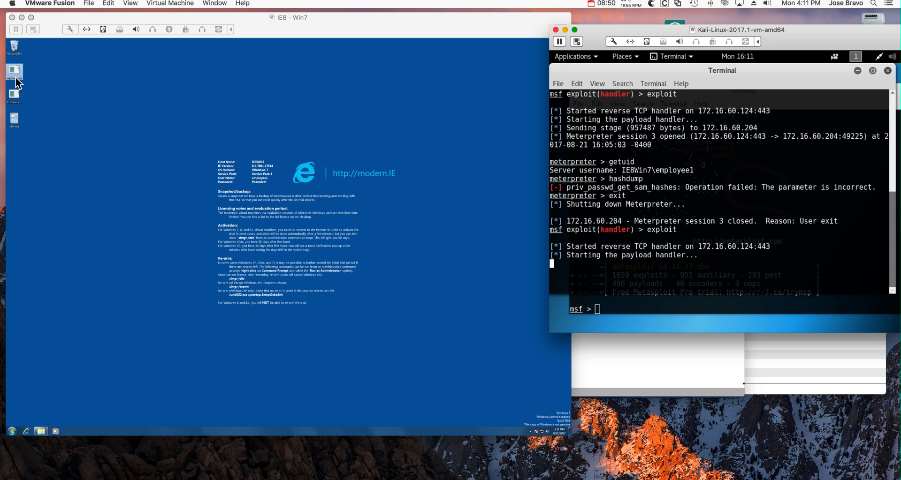
mouse_move(23, 86)
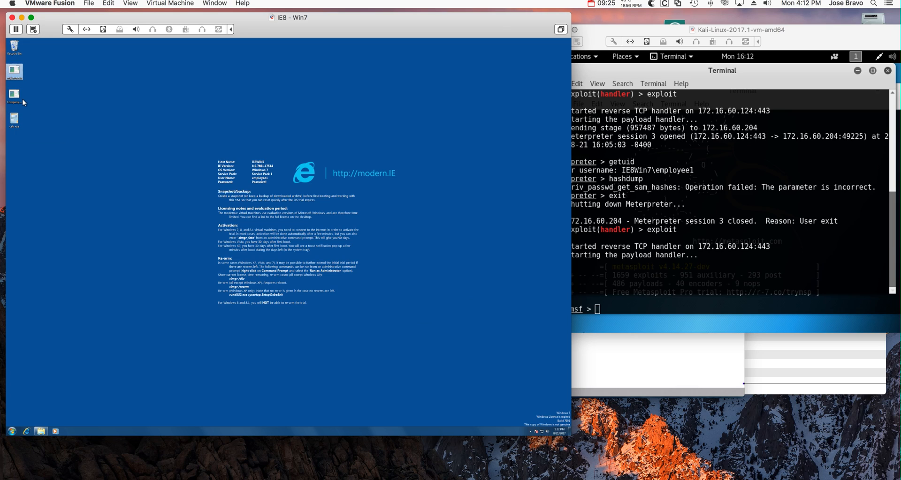
mouse_move(36, 297)
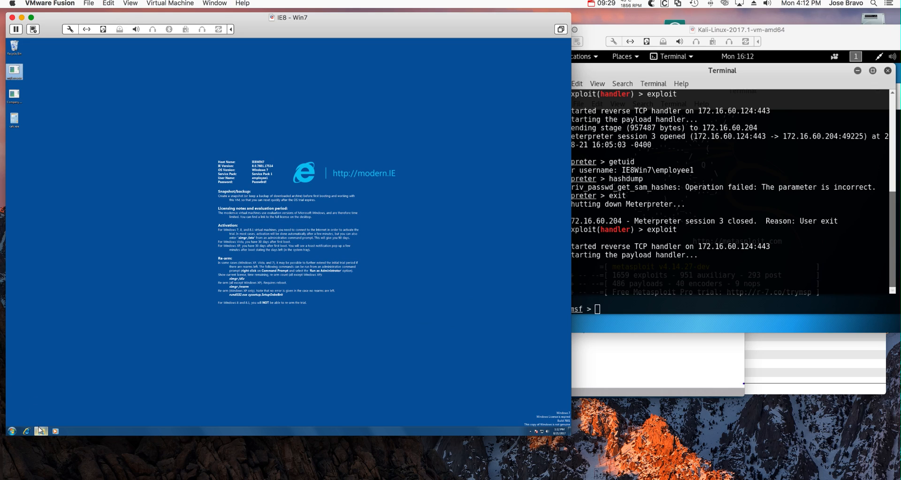
mouse_move(41, 430)
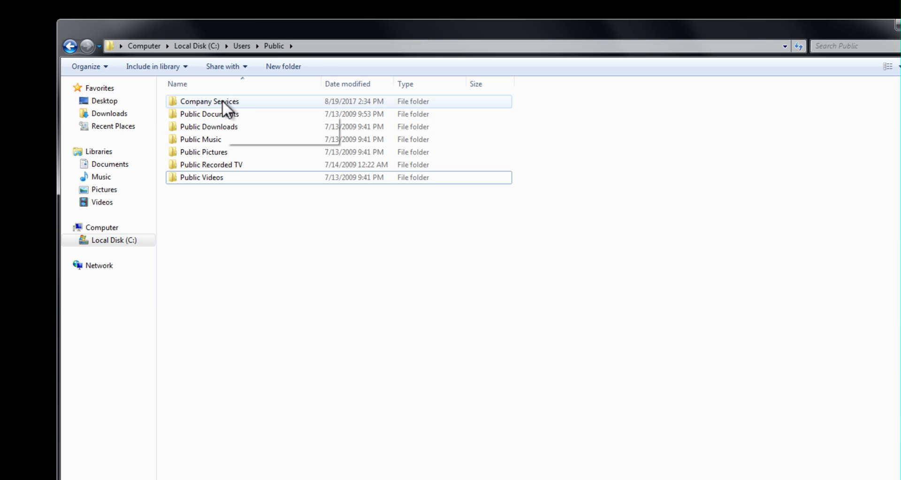
mouse_move(208, 101)
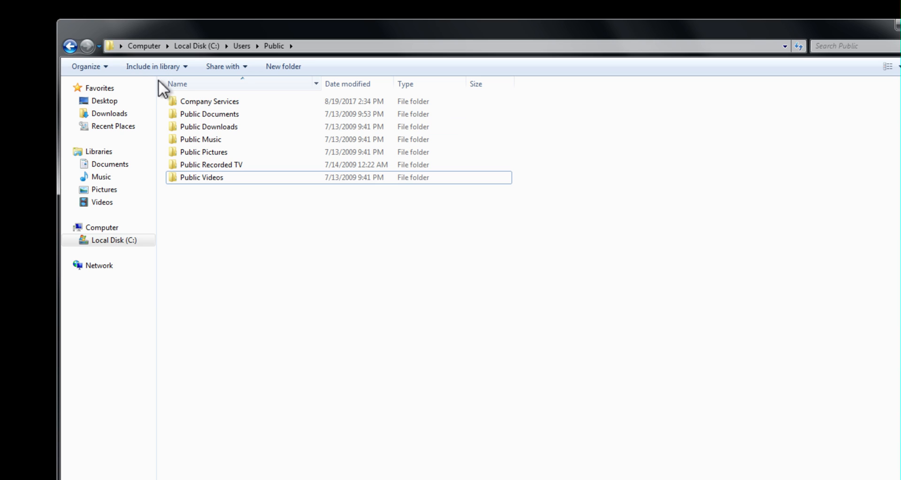
mouse_move(184, 103)
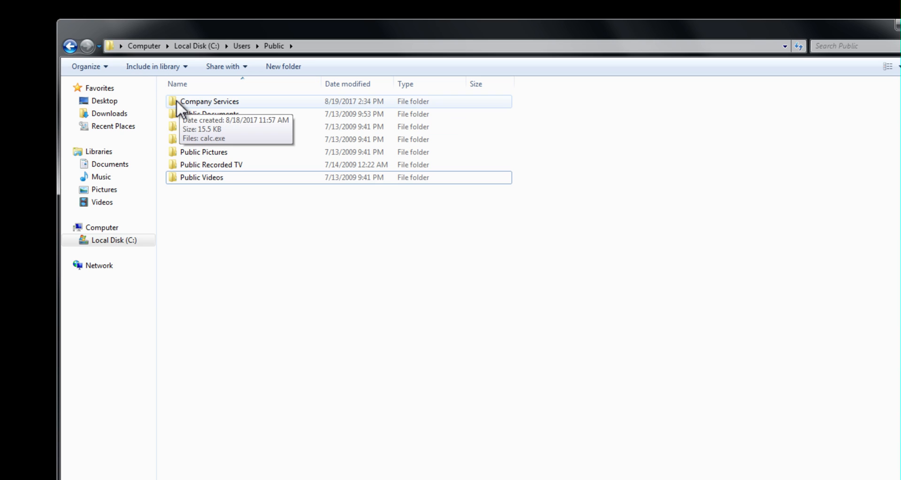
mouse_move(279, 60)
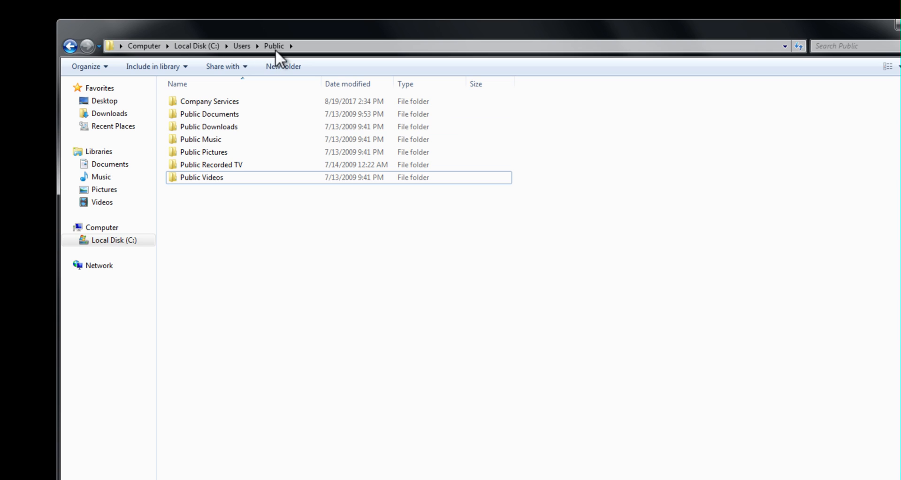
mouse_move(227, 168)
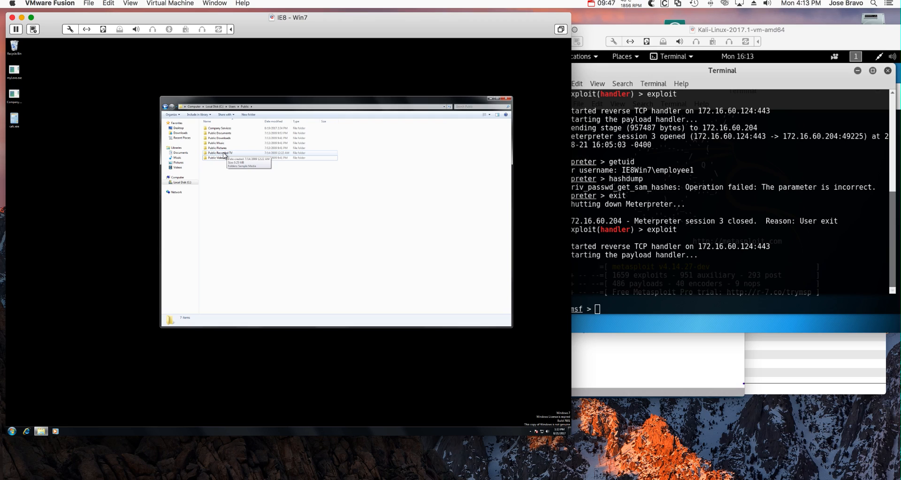
mouse_move(97, 110)
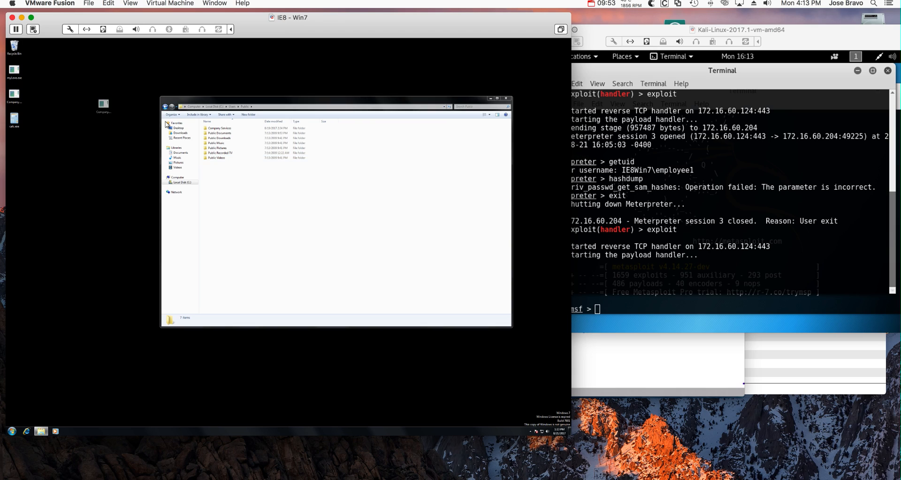
Step: Place Company.exe into C:\Users\Public next to the Company Services folder
left_click(215, 162)
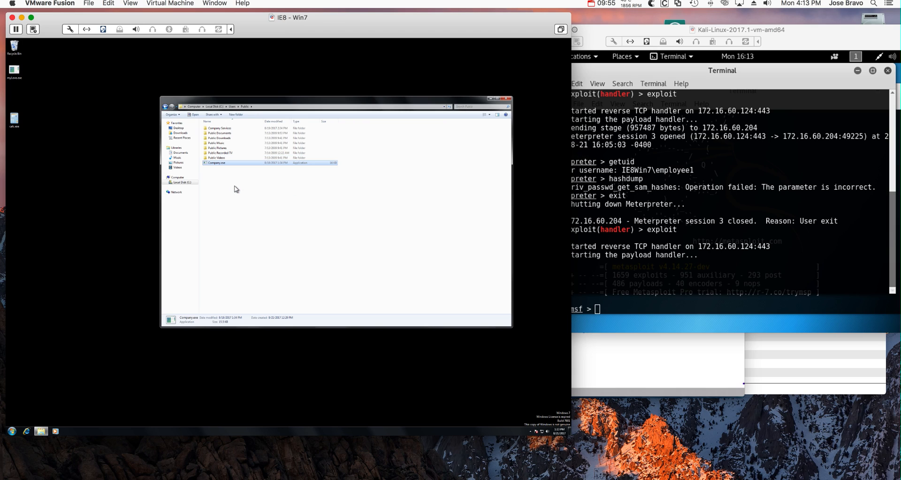
mouse_move(273, 411)
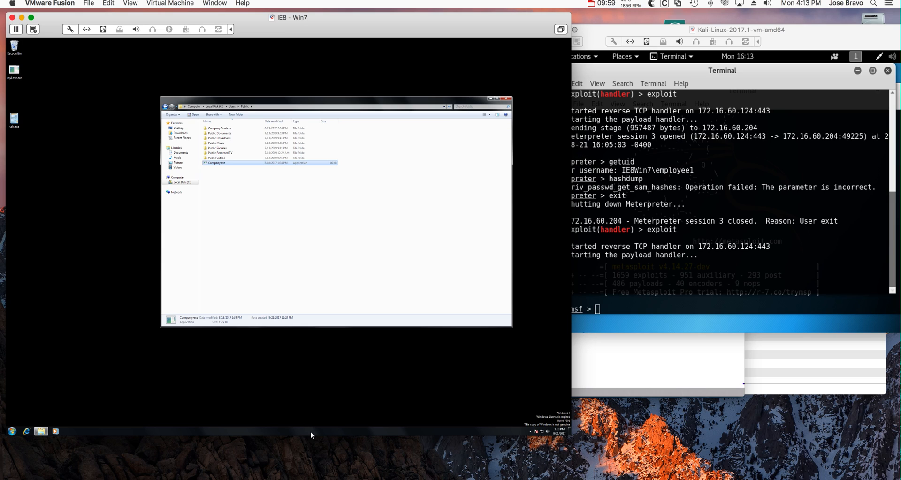
Step: Start Task Manager from the taskbar and go to myCompanyservice in its Services list
right_click(310, 431)
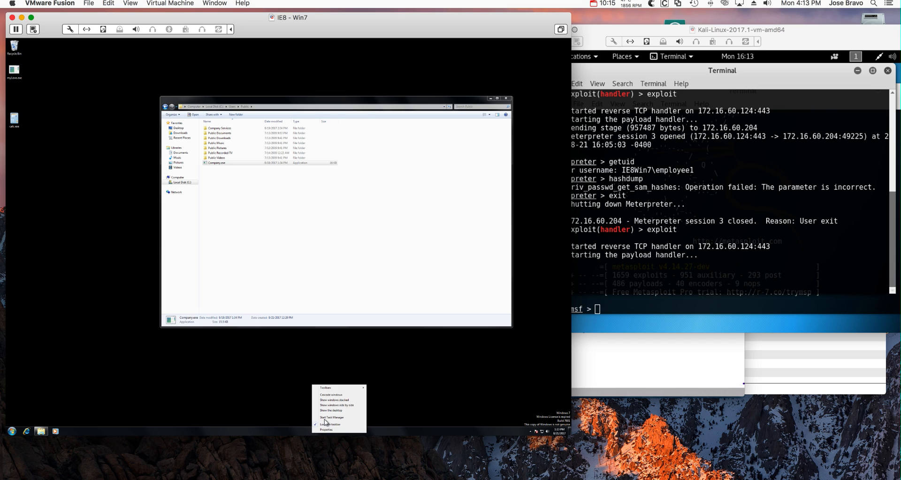
mouse_move(332, 418)
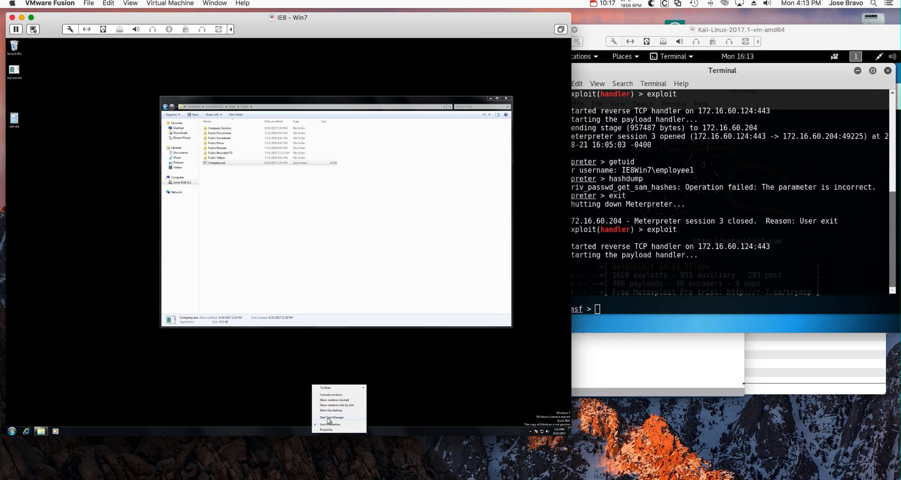
left_click(330, 417)
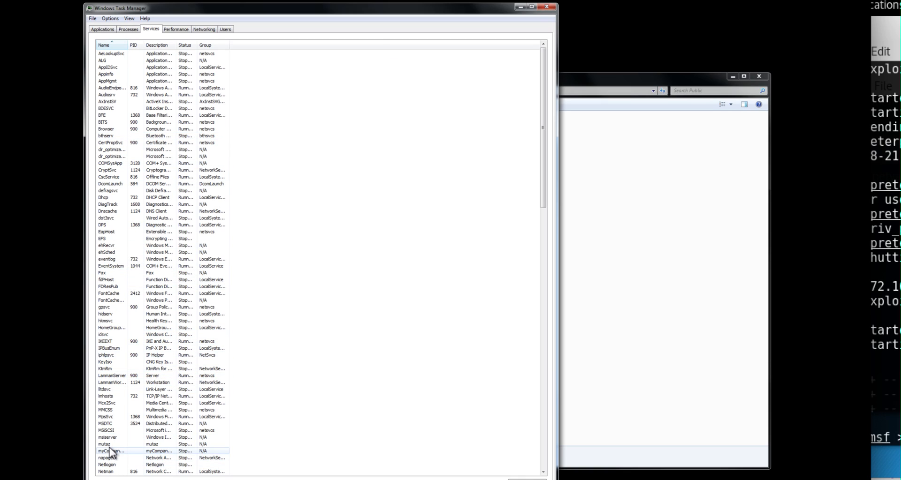
left_click(108, 451)
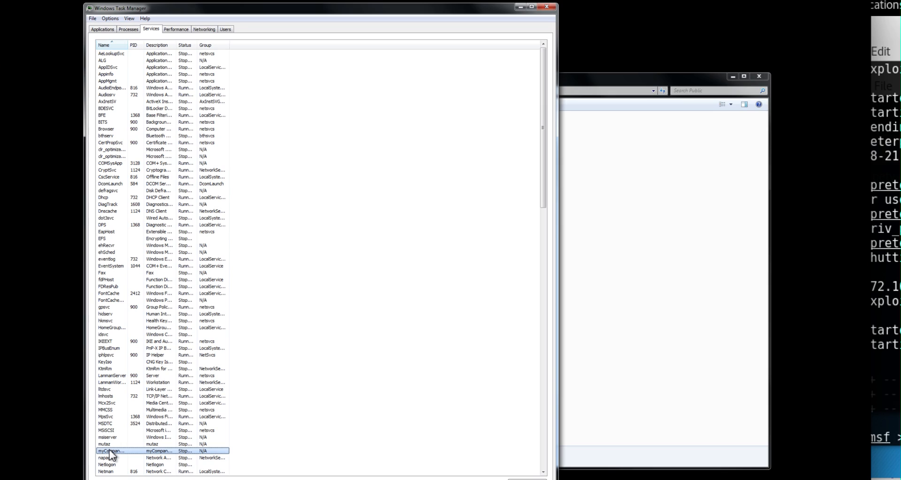
right_click(111, 451)
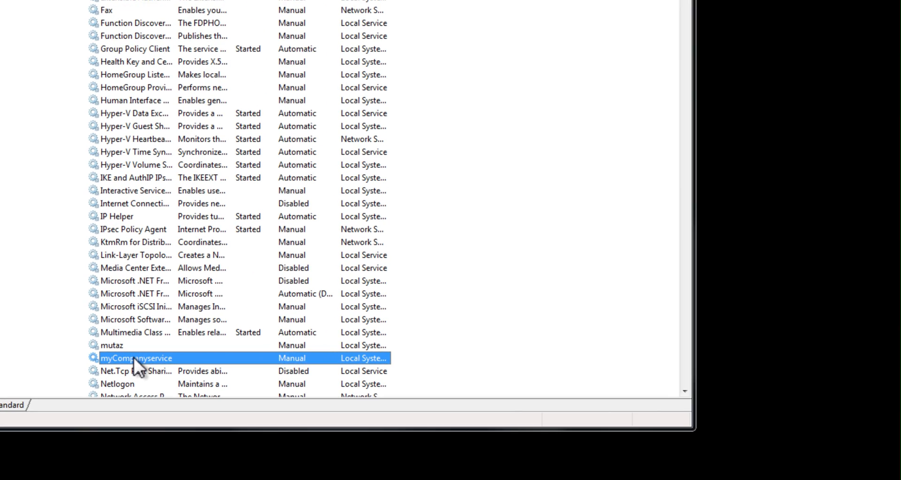
Step: Bring up myCompanyservice's properties from the Services console
right_click(136, 358)
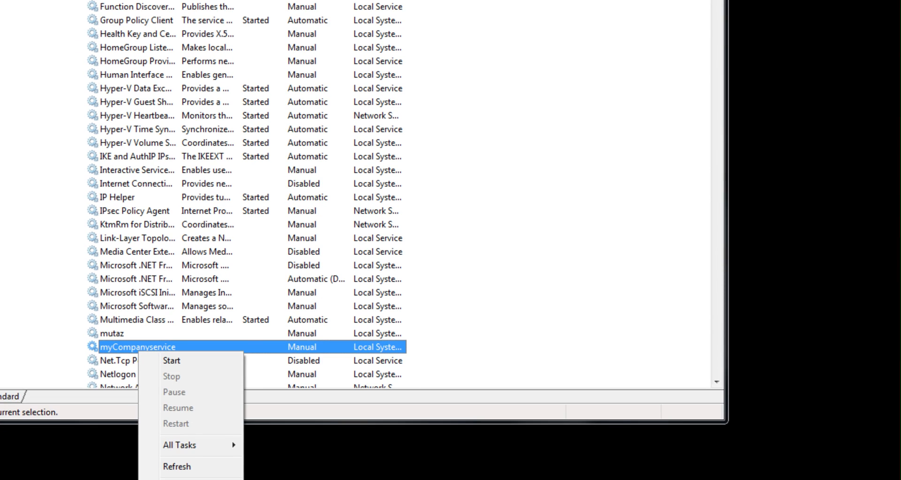
left_click(171, 361)
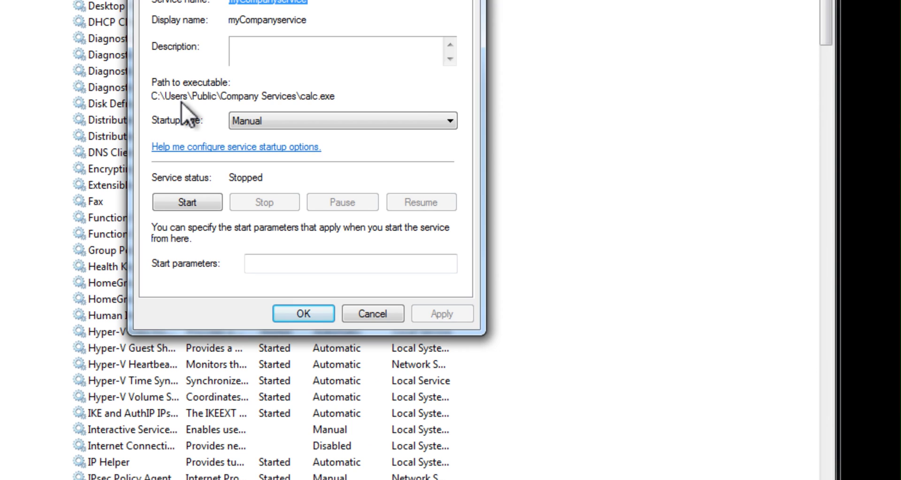
mouse_move(260, 102)
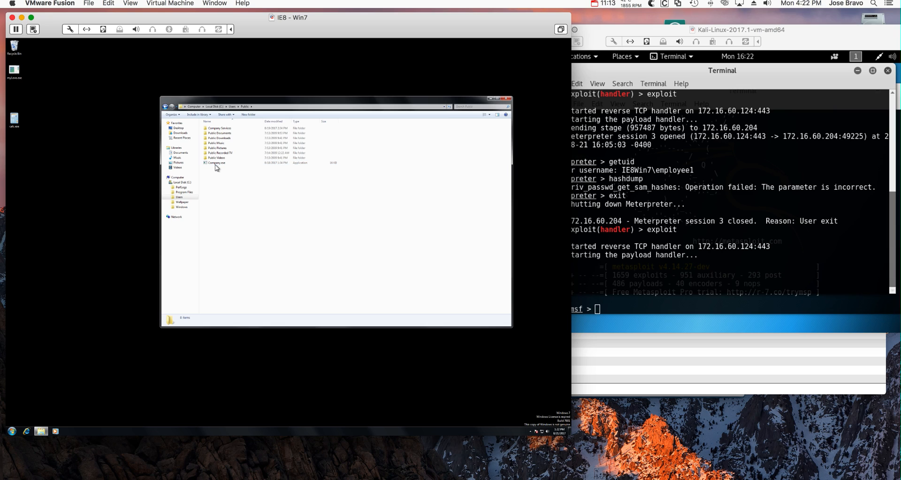
mouse_move(218, 168)
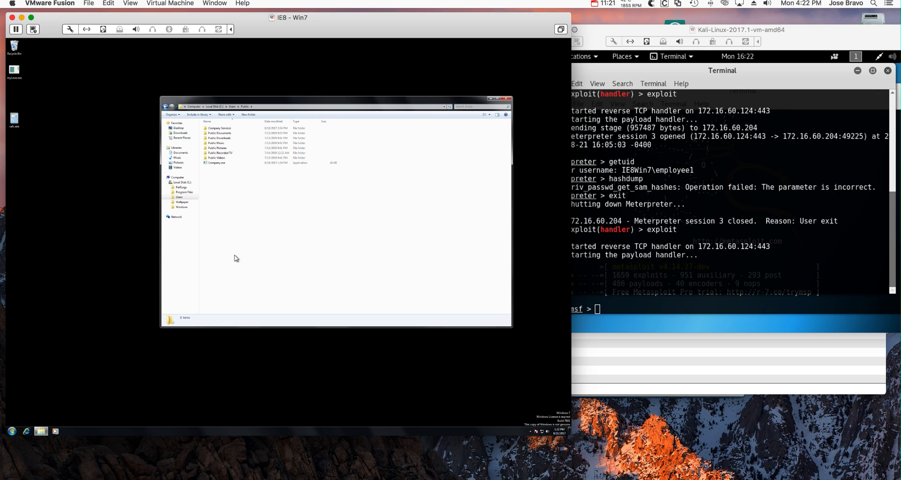
mouse_move(226, 432)
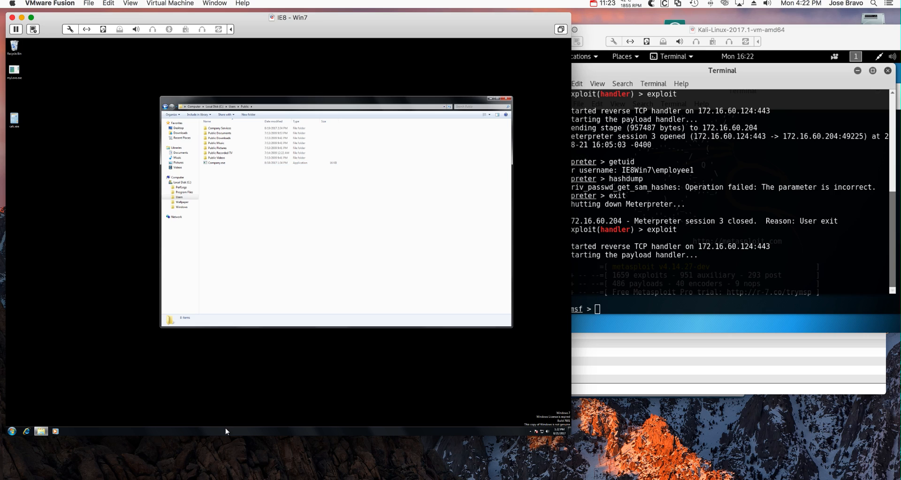
Step: Reopen Task Manager's services list and start myCompanyservice
right_click(227, 432)
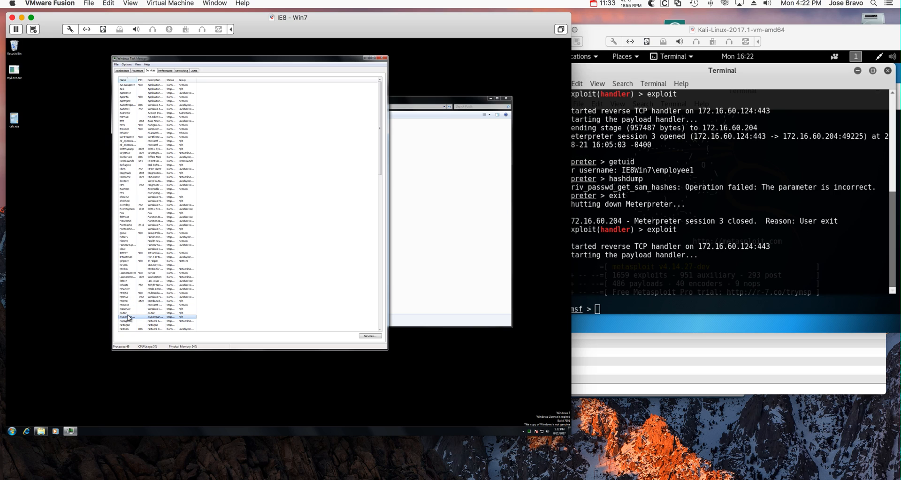
right_click(124, 318)
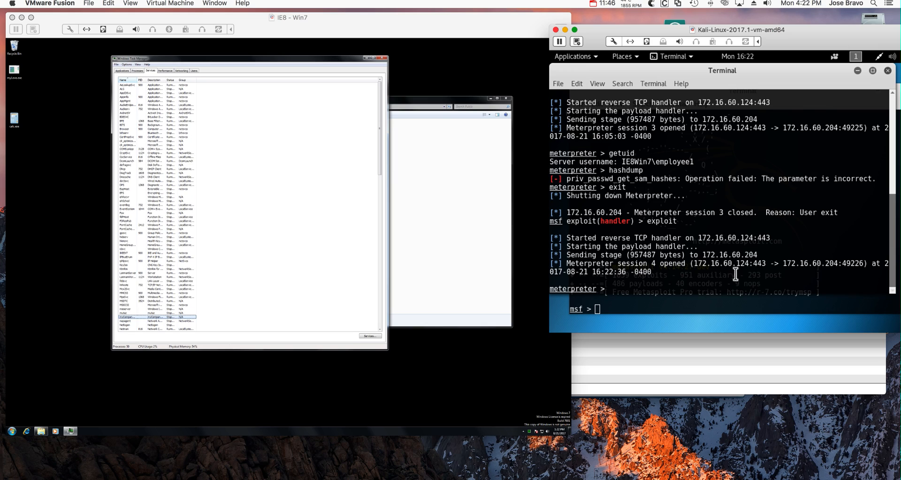
Step: Confirm NT AUTHORITY\SYSTEM with getuid, then dump the account hashes with hashdump
type("getuid")
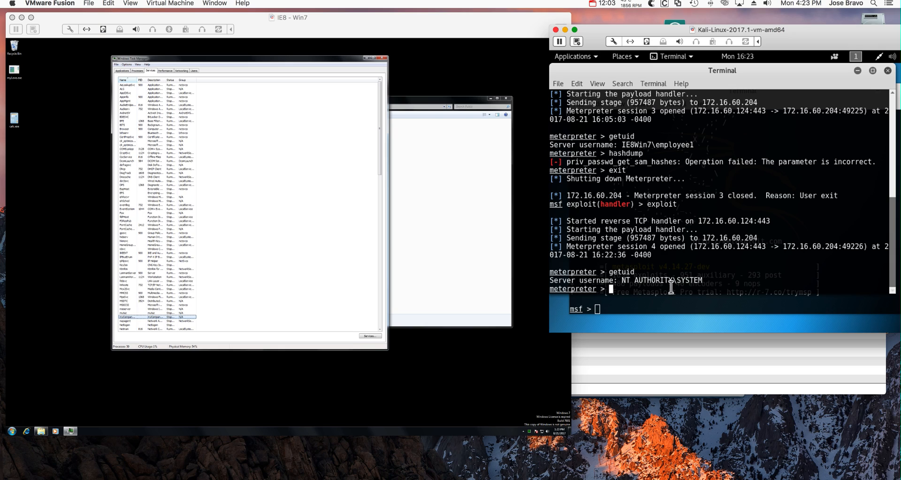
type("h")
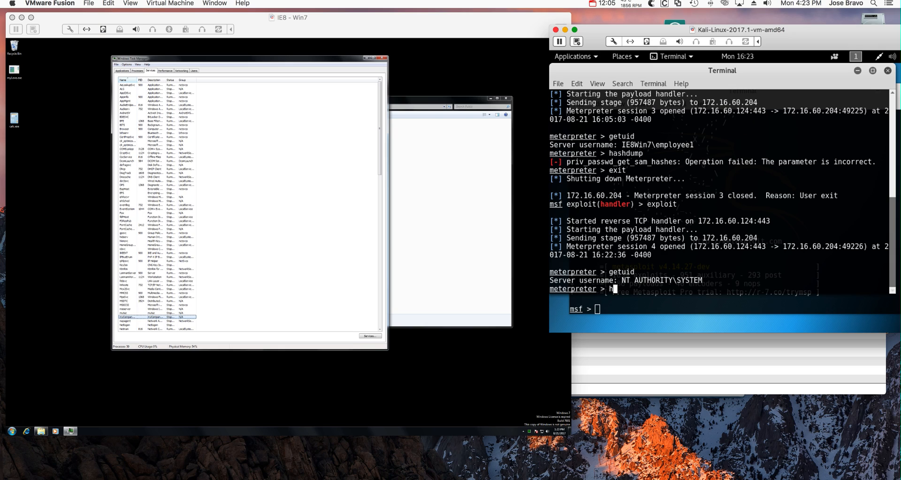
type("hashdump")
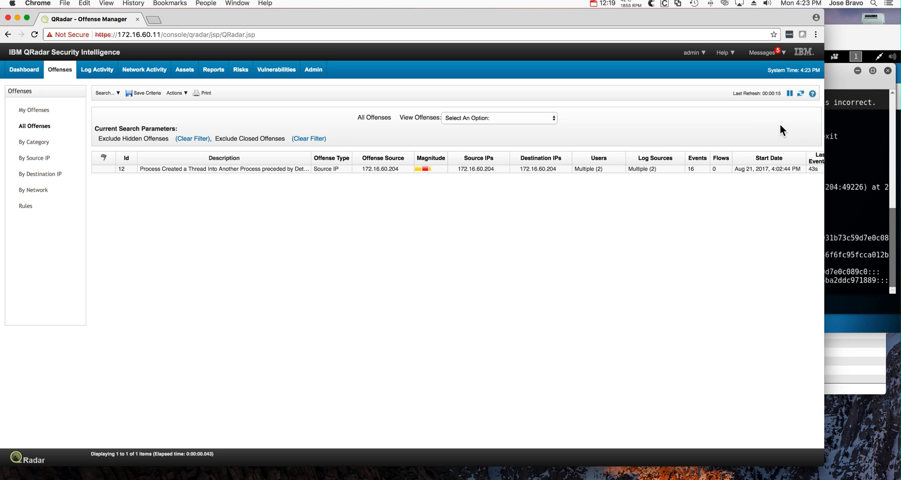
mouse_move(761, 176)
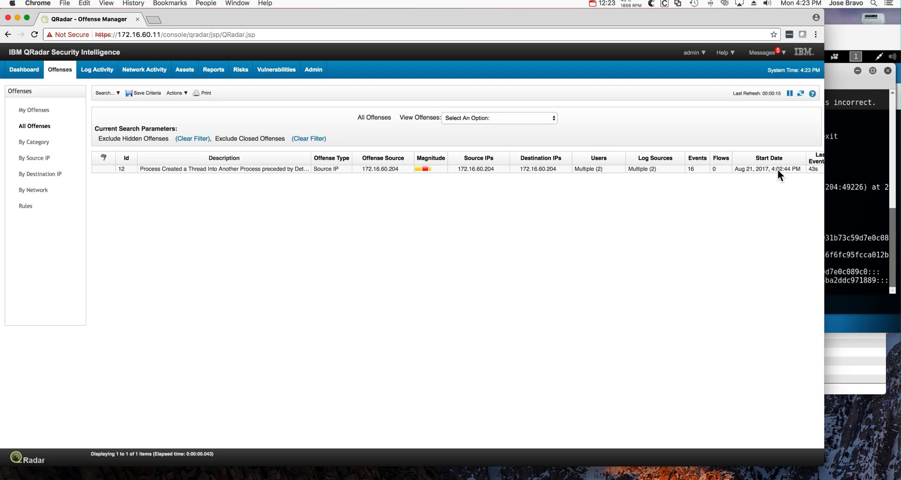
mouse_move(528, 175)
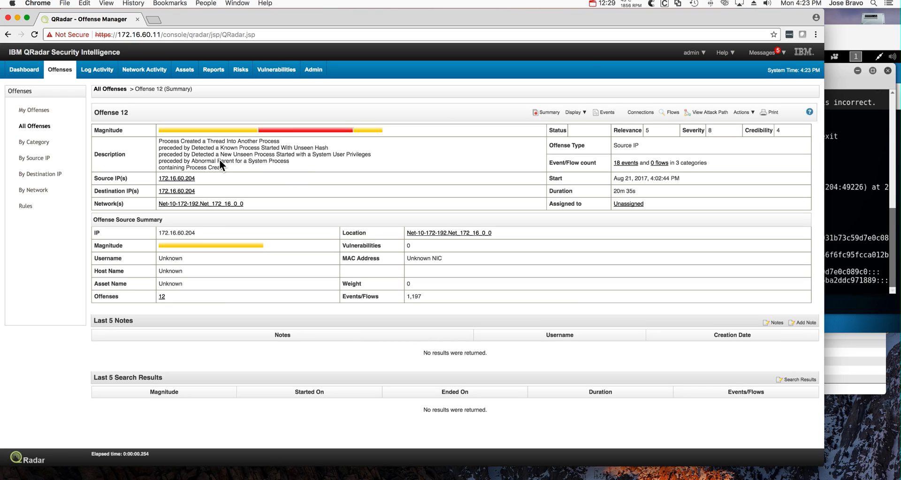
mouse_move(234, 167)
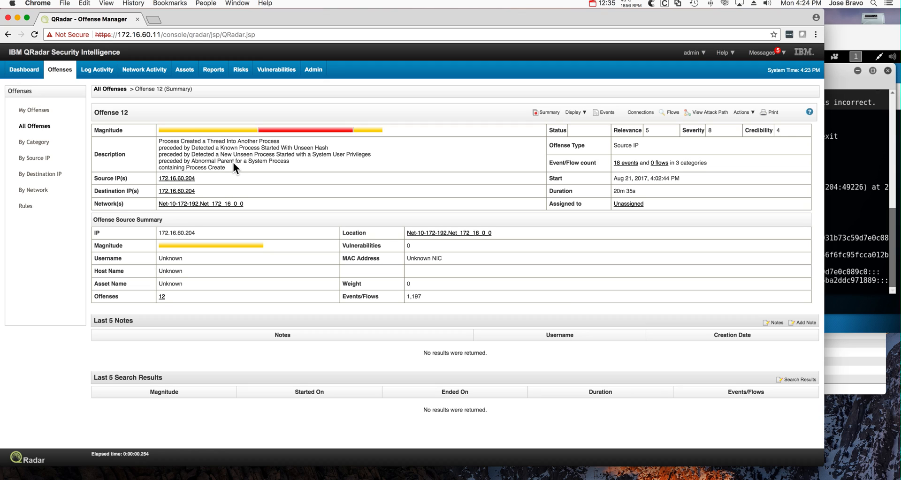
mouse_move(239, 167)
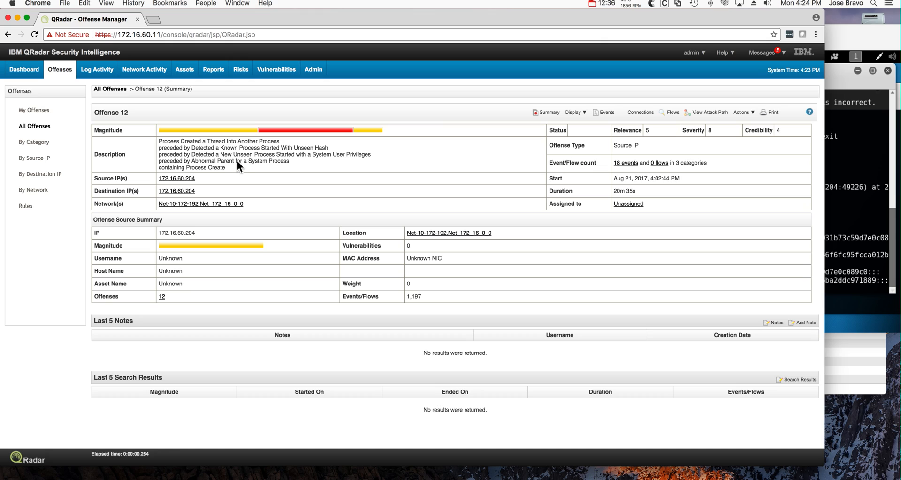
mouse_move(250, 165)
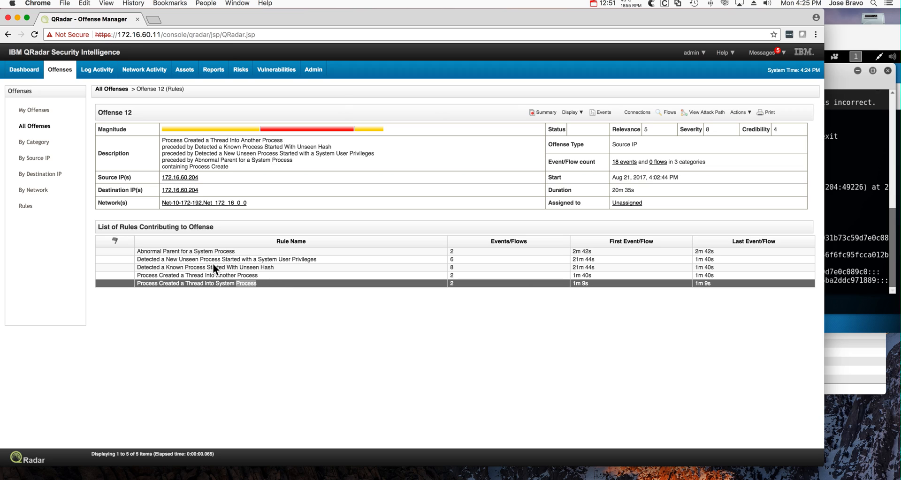
mouse_move(171, 279)
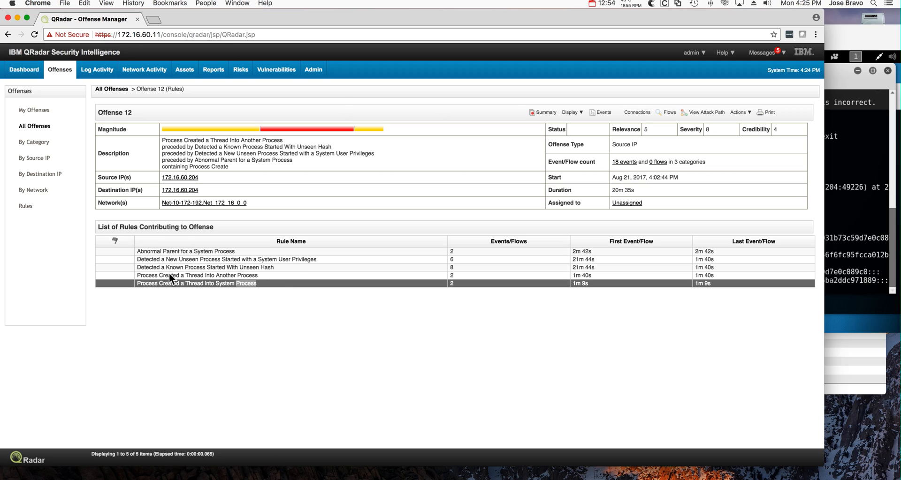
mouse_move(191, 293)
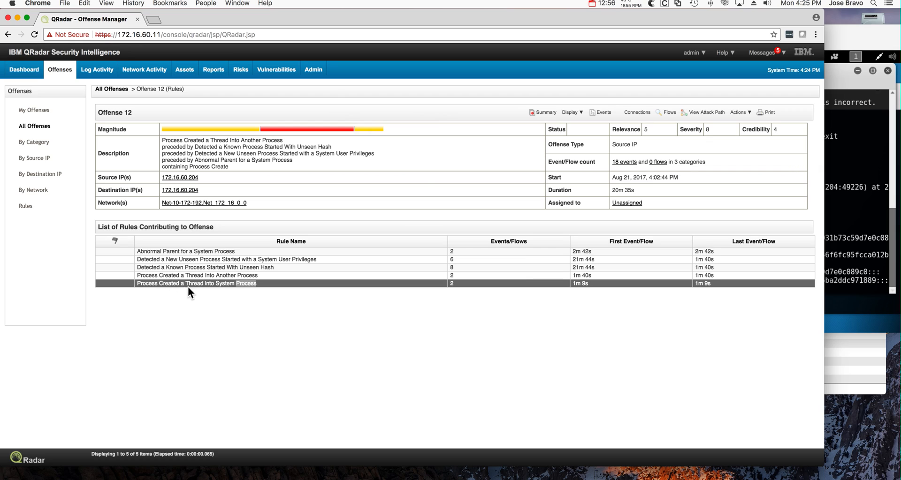
mouse_move(176, 290)
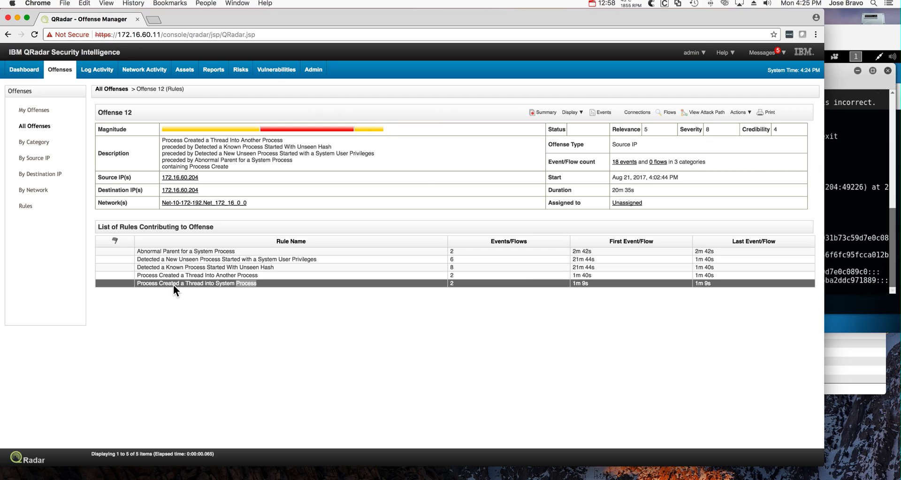
mouse_move(180, 292)
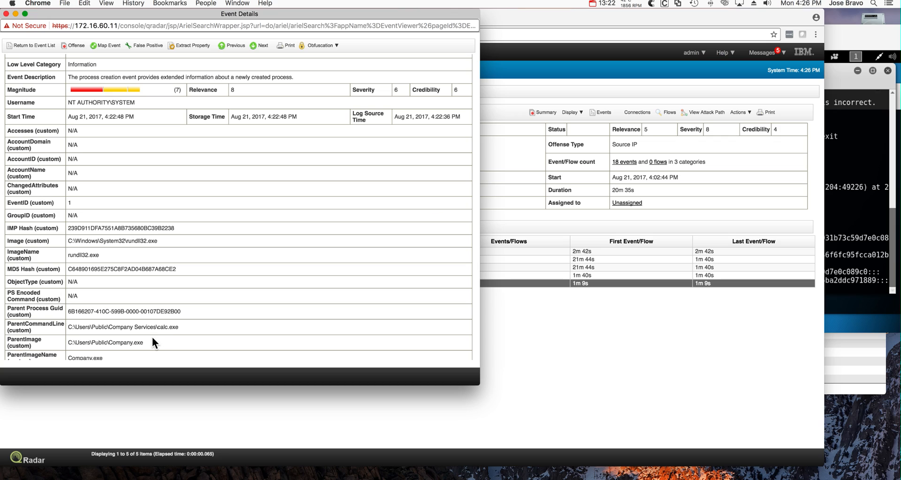
mouse_move(147, 351)
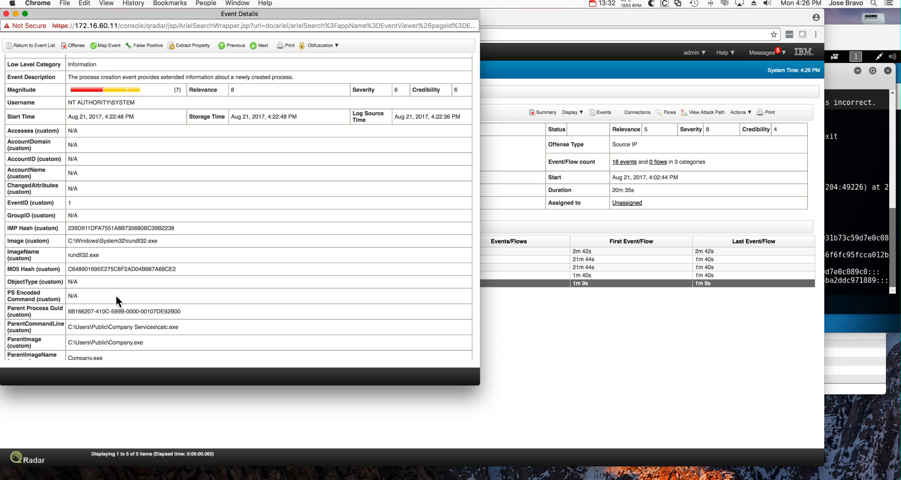
scroll("up", 3)
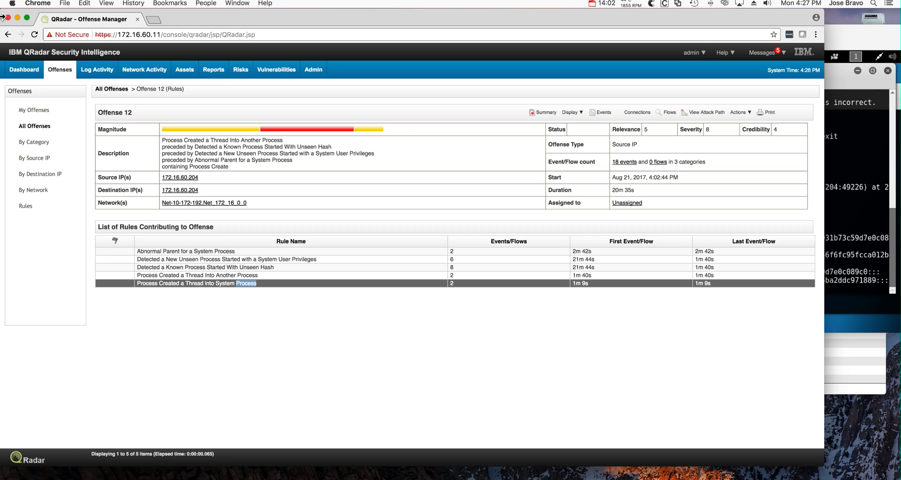
mouse_move(229, 290)
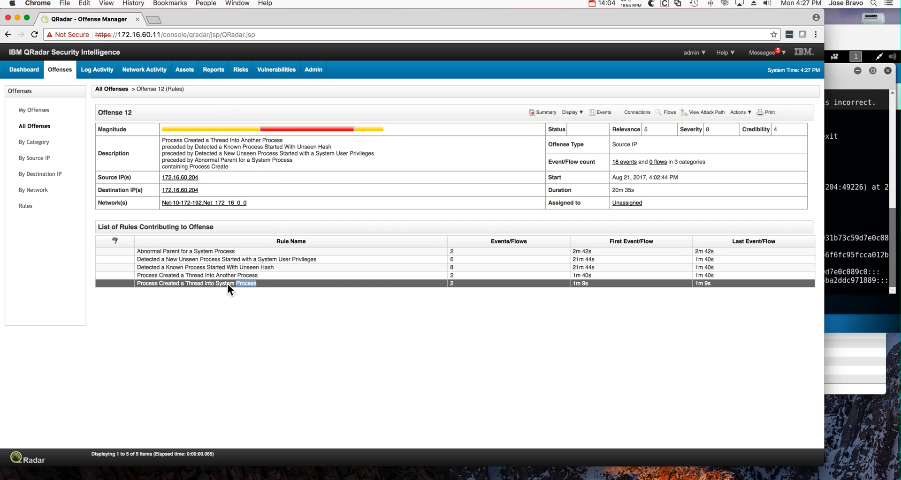
left_click(241, 259)
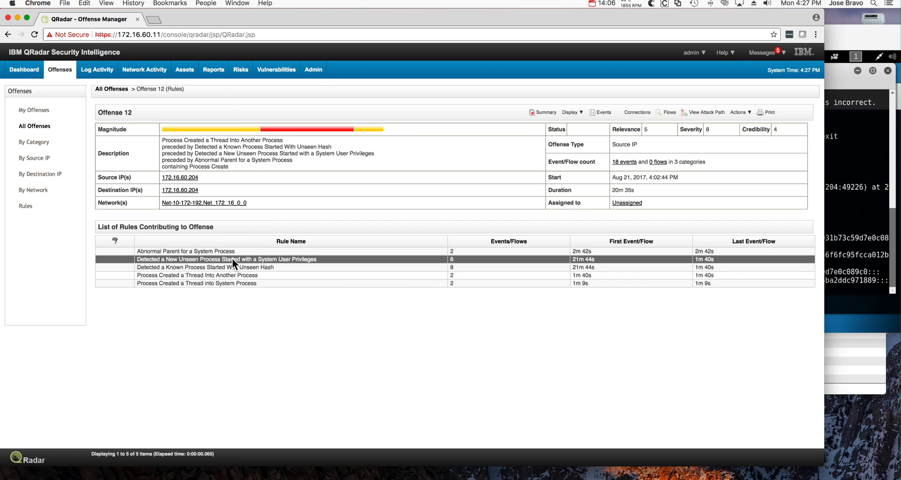
left_click(206, 267)
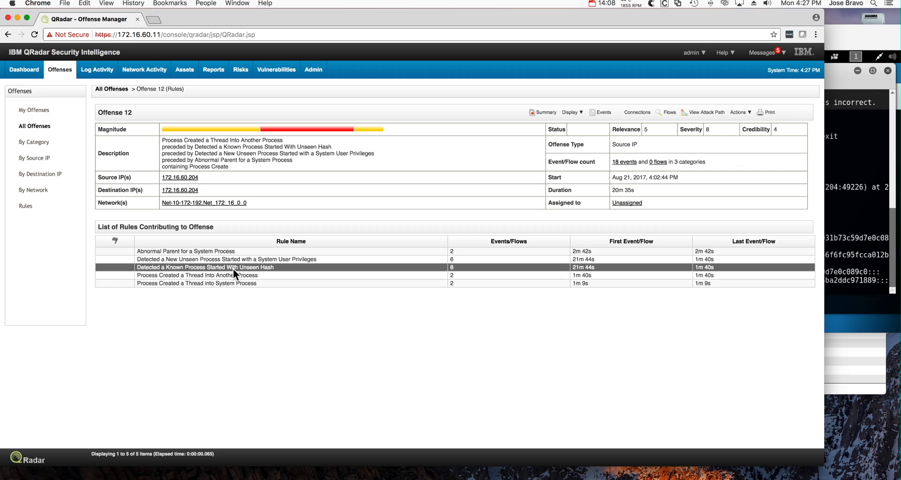
left_click(235, 259)
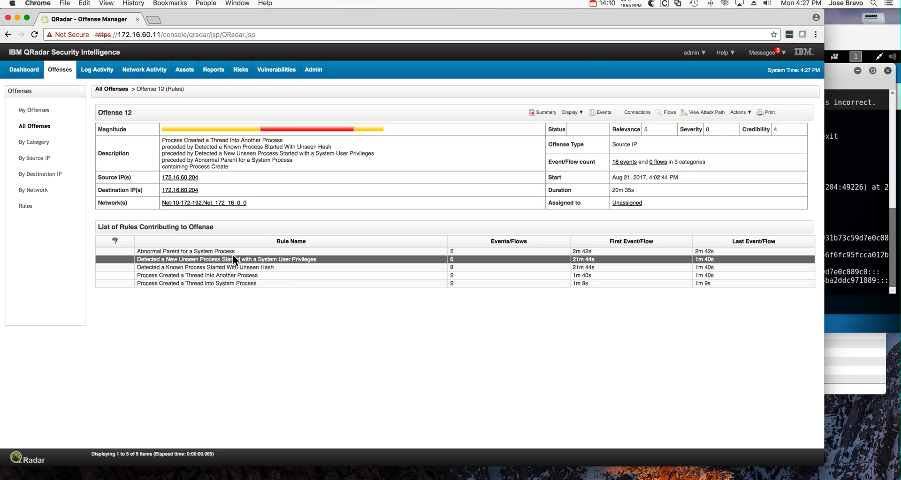